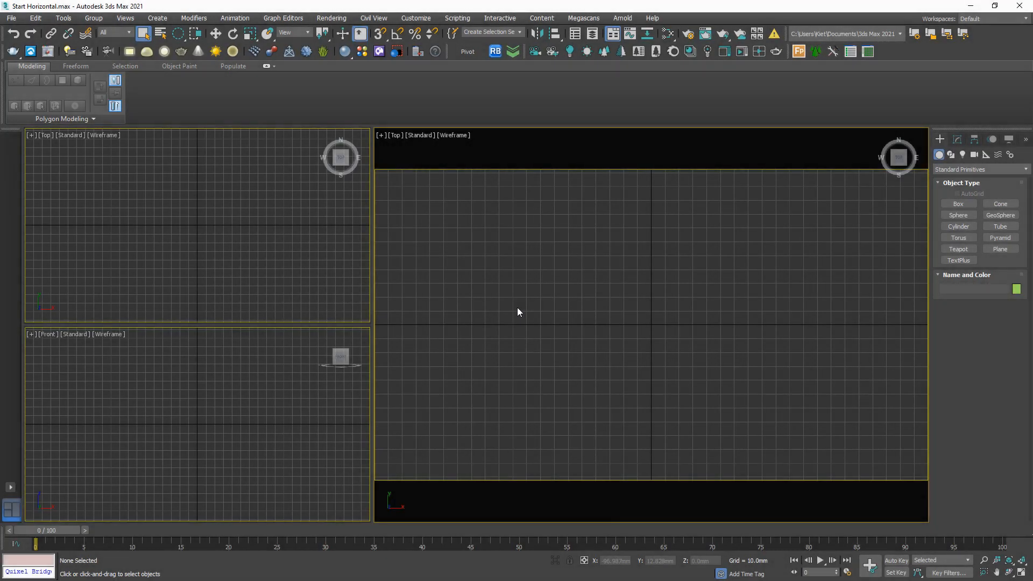
Create a 10000 mm square, single-segment ground plane and draw a teapot on it.
right_click(518, 312)
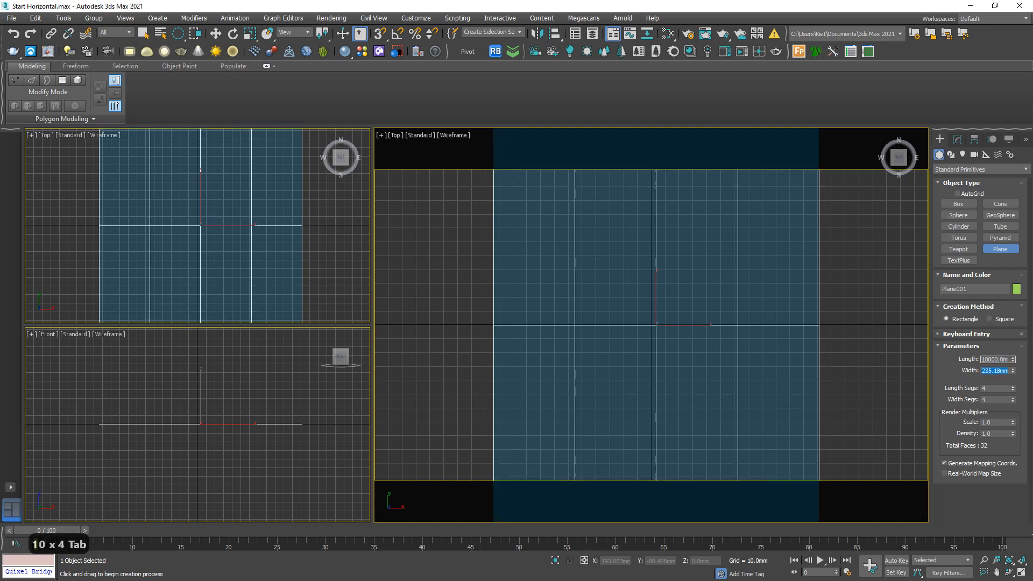
type("10000.0m")
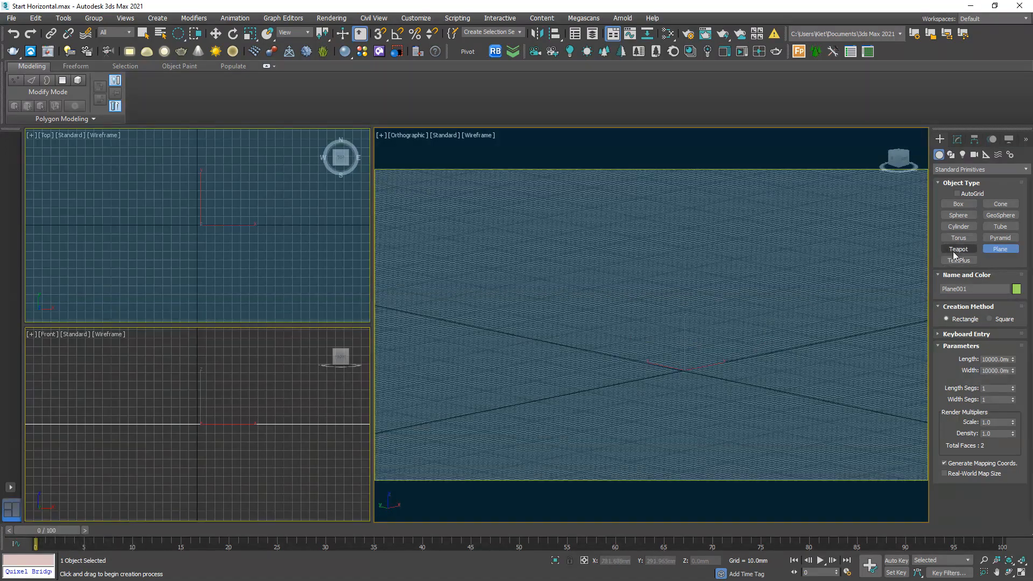
left_click(958, 248)
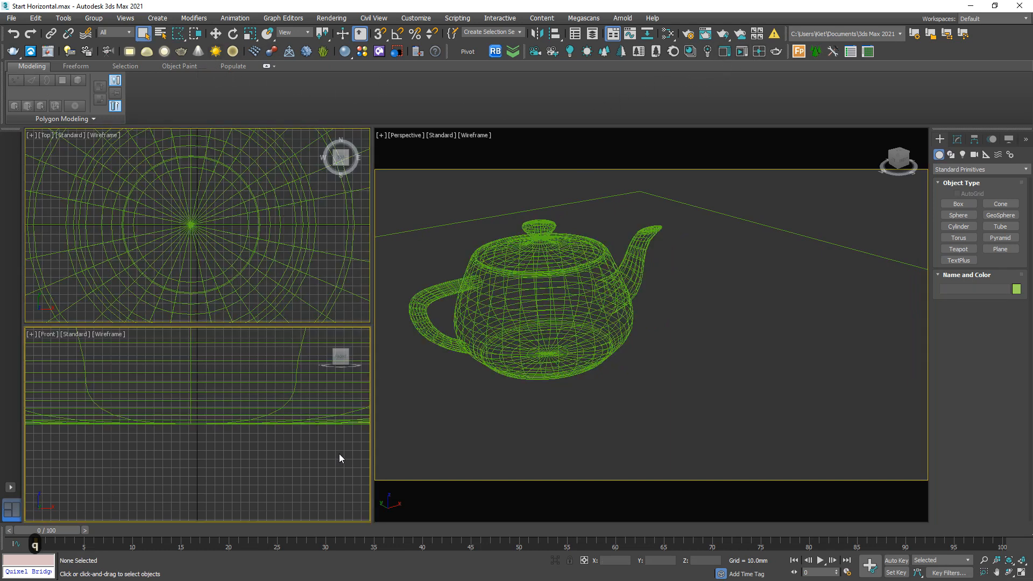
Place a CoronaLight beside the teapot and start interactive rendering in the Front viewport.
left_click(758, 51)
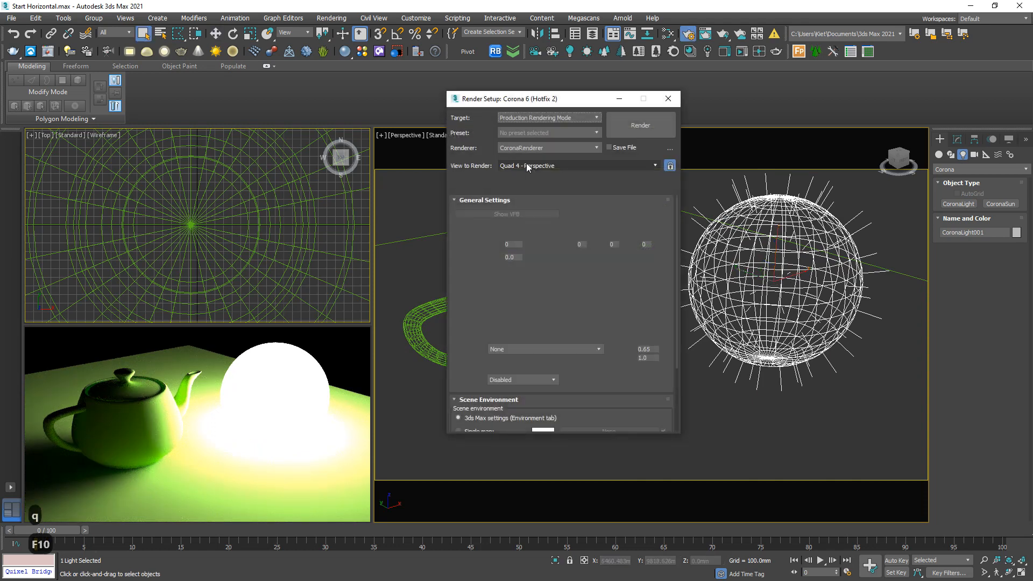
Set Corona tone mapping contrast to 4.0 with highlight compression 999.
left_click(511, 184)
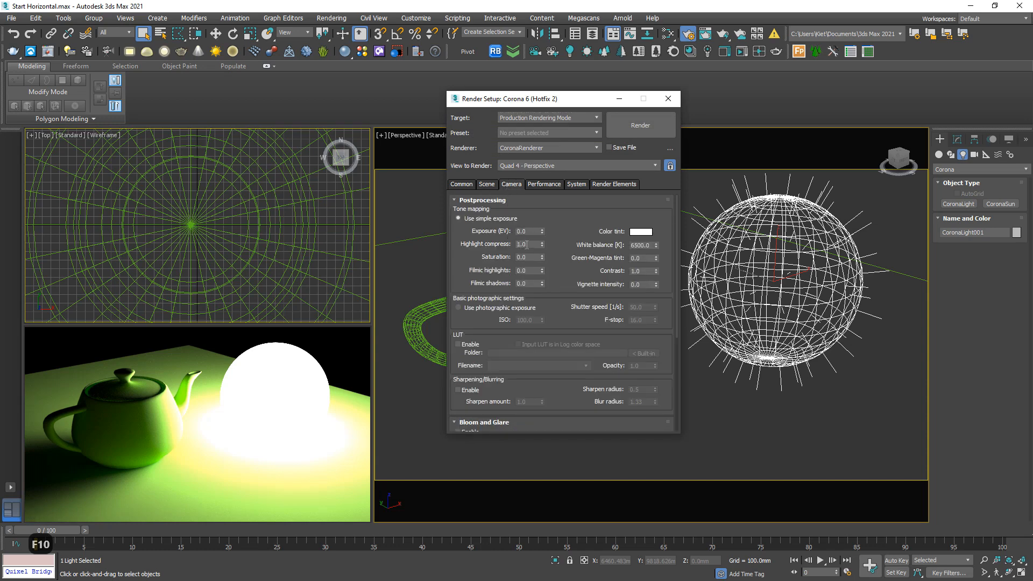
left_click(527, 243)
type("999")
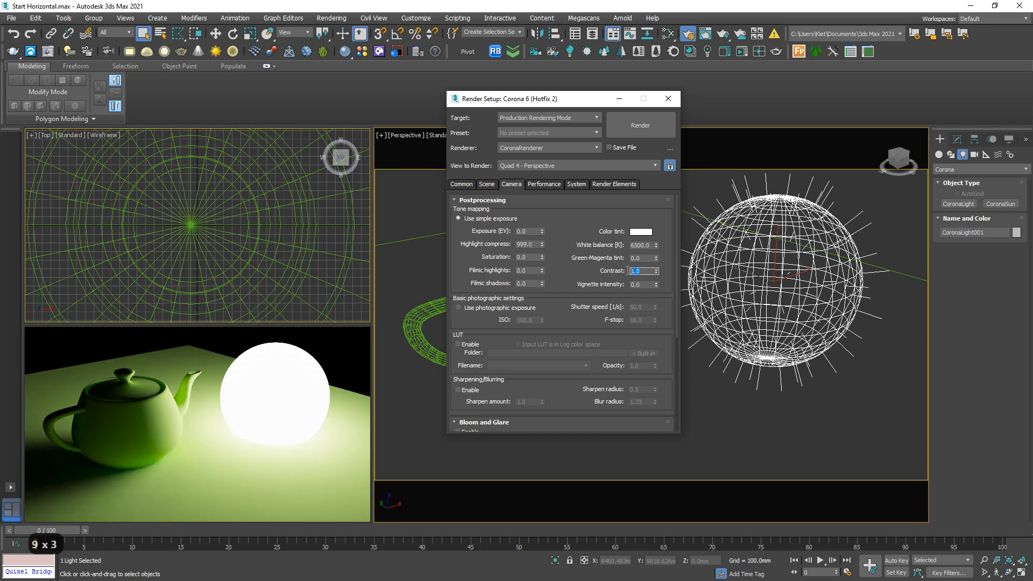
type("4.0")
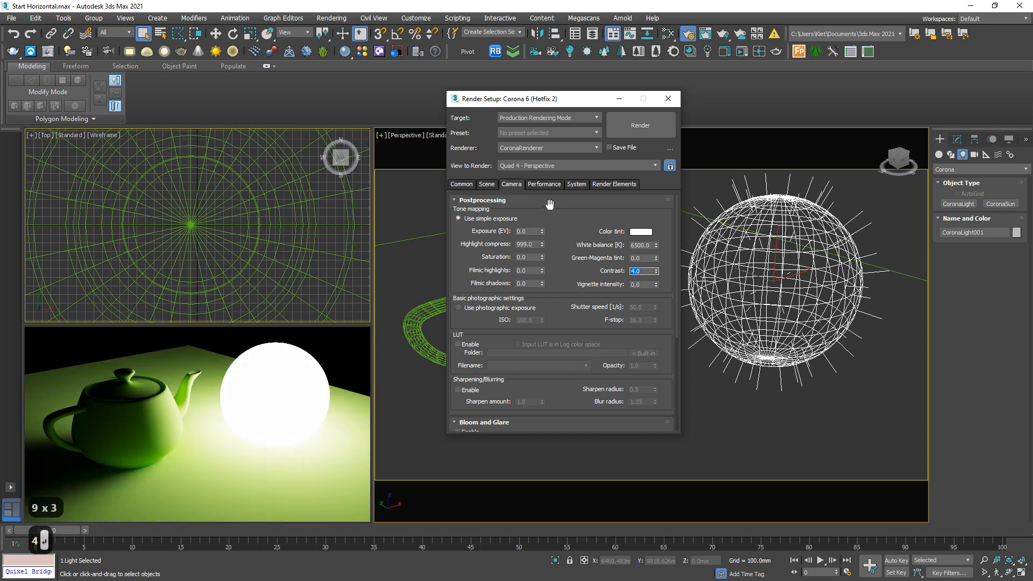
Enable material override on the Scene tab using a plain CoronaMtl.
left_click(461, 184)
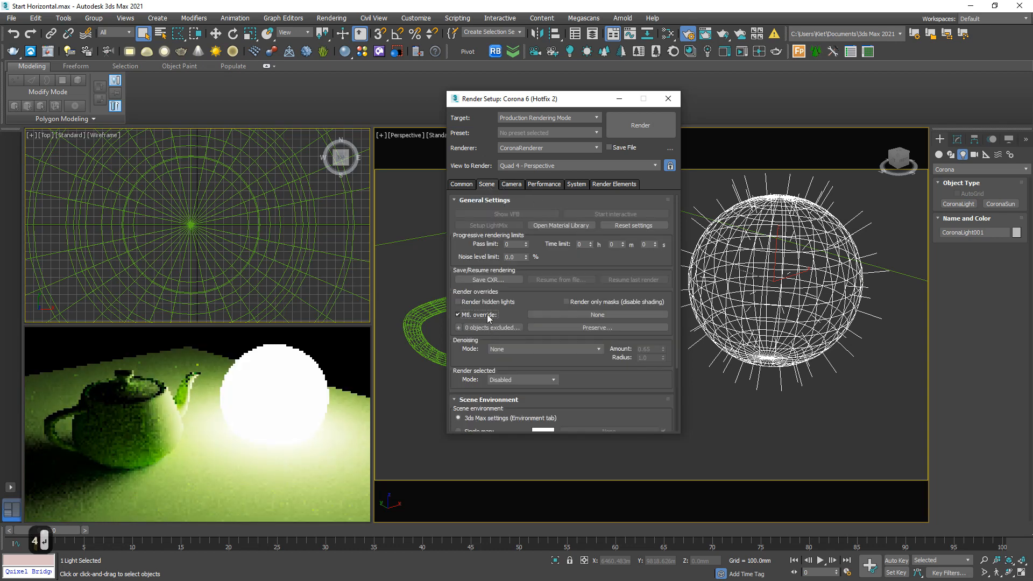
left_click(597, 314)
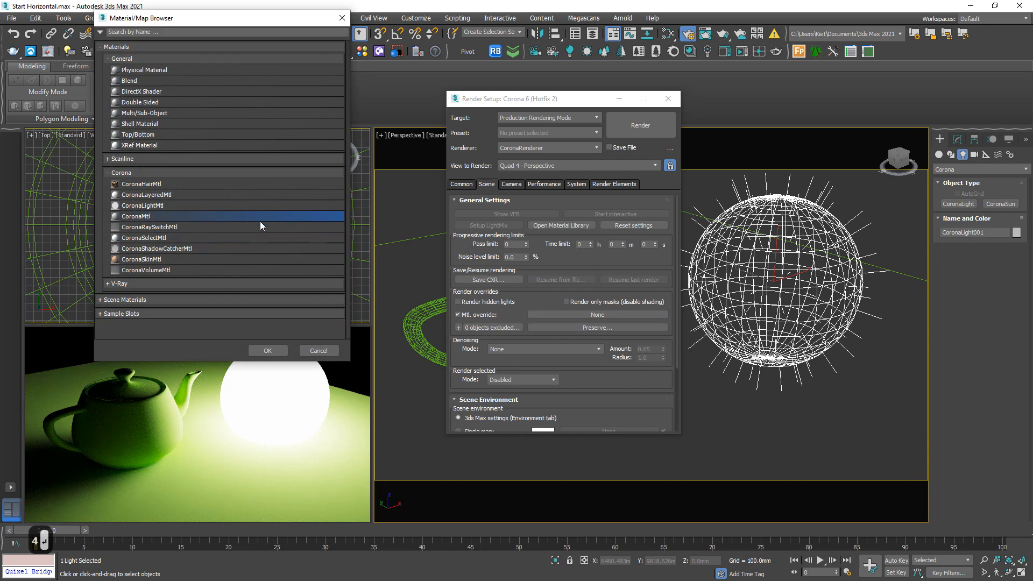
left_click(267, 350)
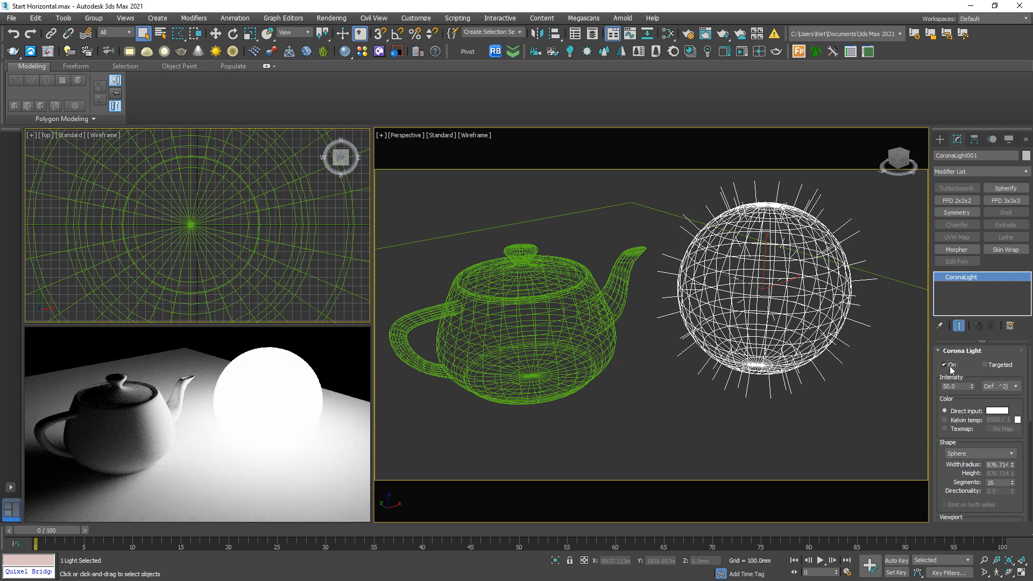
Make the light targeted, aim its target at the teapot, and set Rectangle shape.
left_click(985, 365)
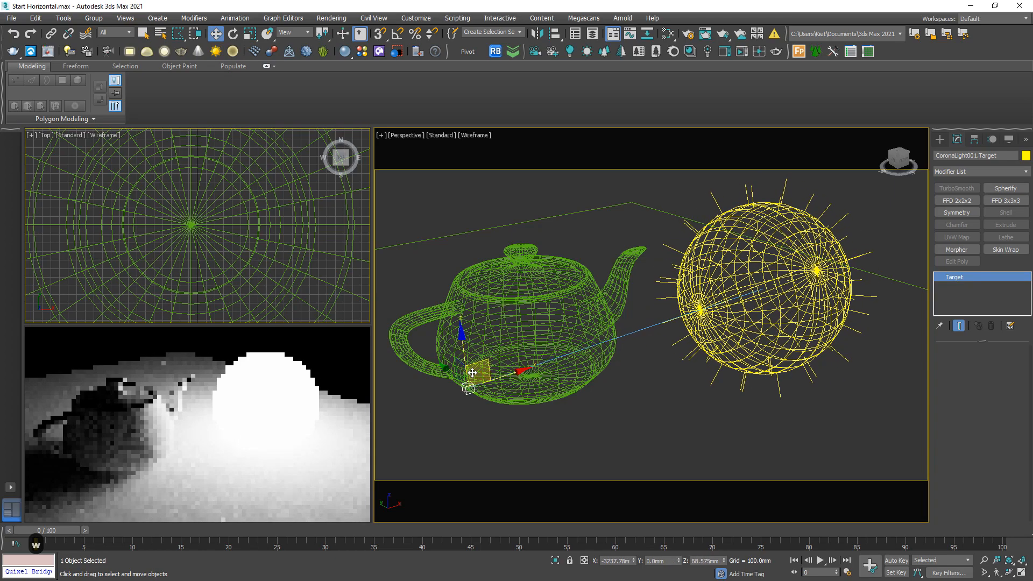
left_click_drag(472, 373, 440, 377)
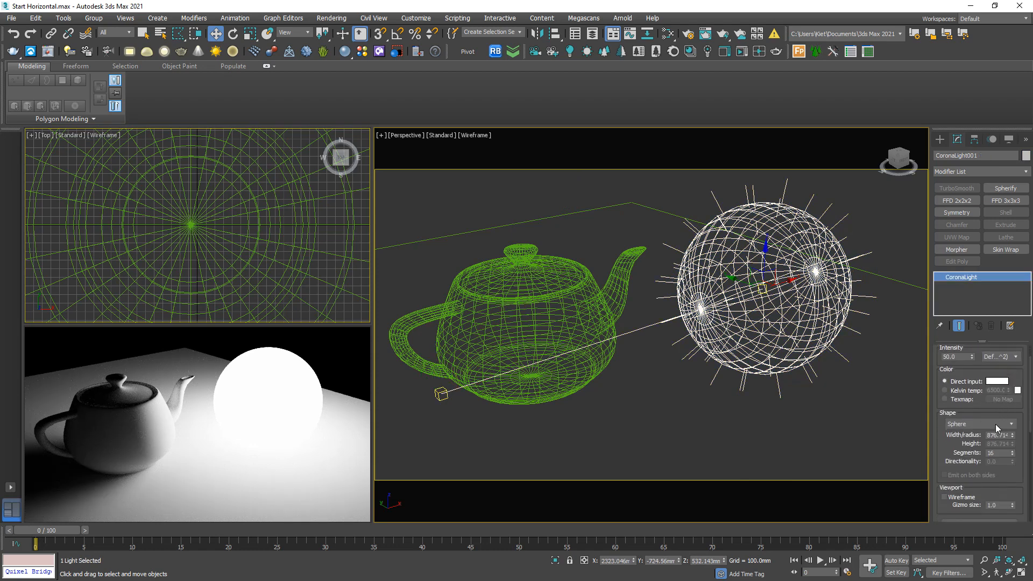
left_click(978, 423)
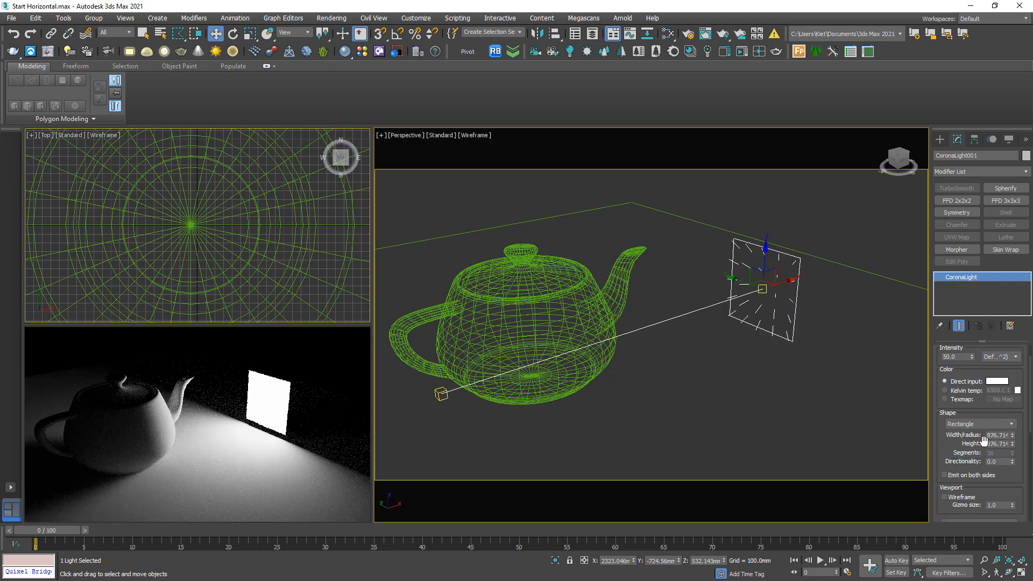
left_click(441, 393)
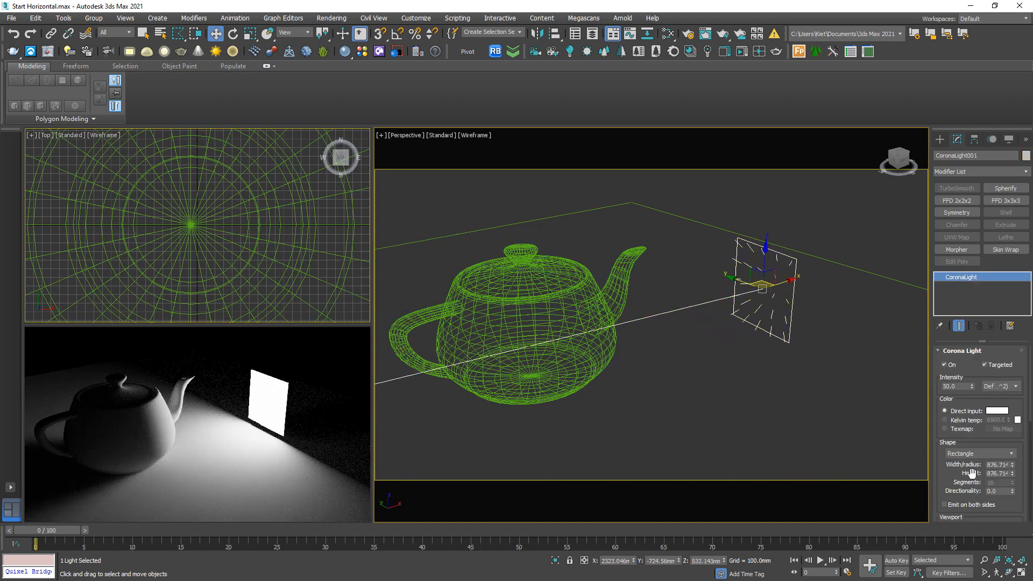
Try the disk and cylinder shapes, revert to Rectangle, and raise the light higher.
left_click(978, 454)
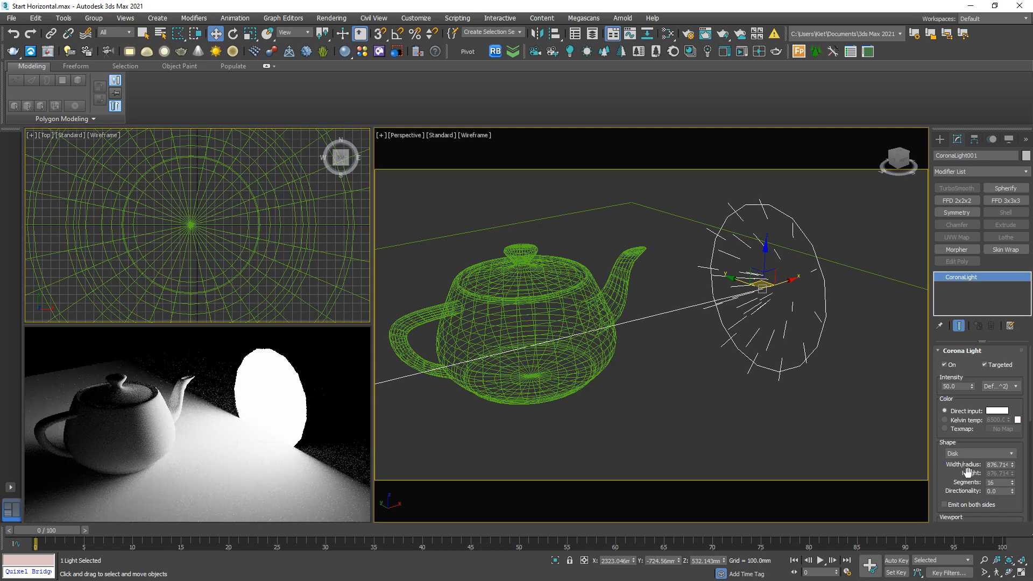
left_click(979, 453)
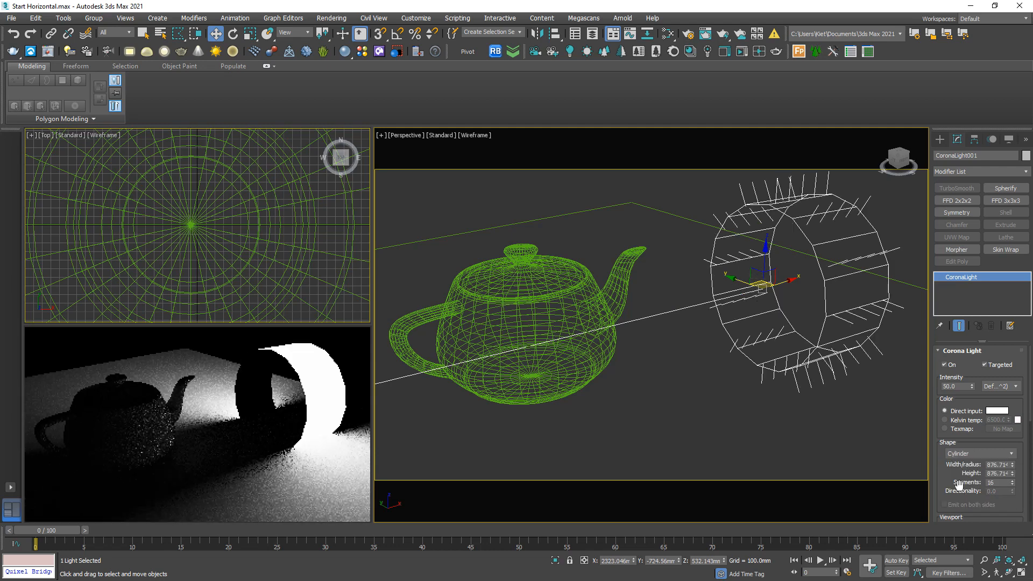
left_click(979, 454)
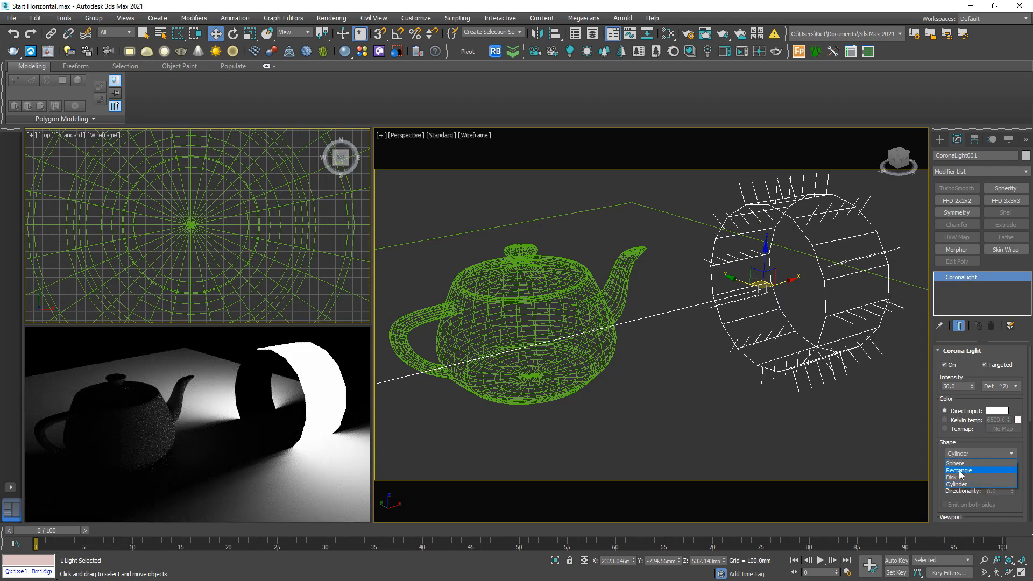
left_click(963, 470)
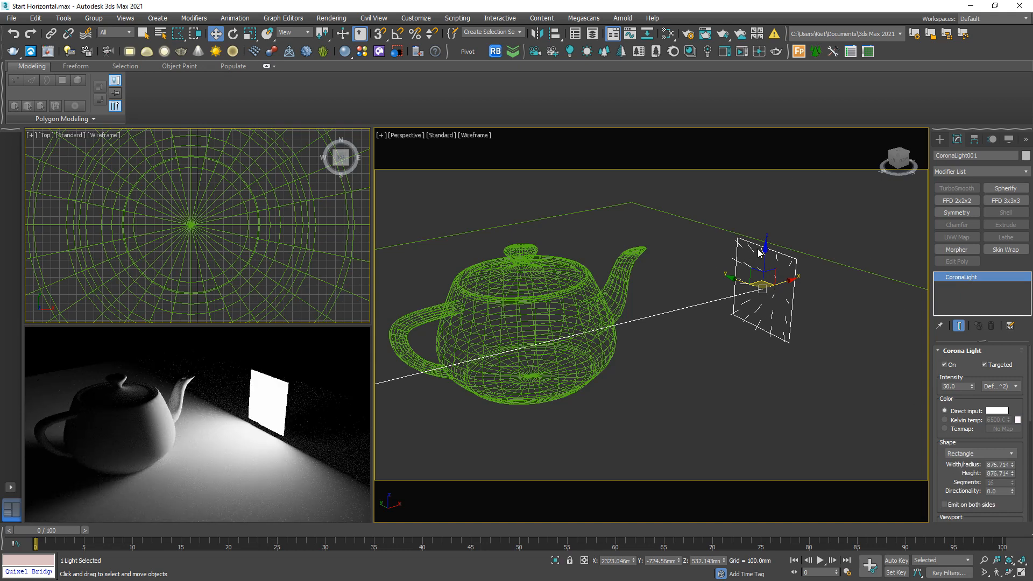
left_click_drag(761, 287, 785, 227)
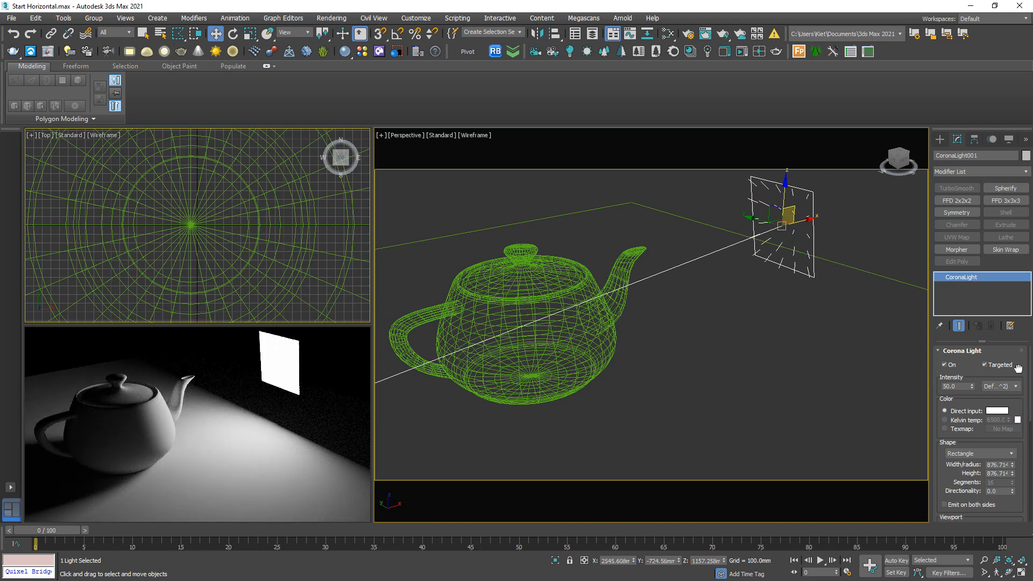
Raise the Corona light's intensity while keeping the default intensity unit.
left_click(954, 387)
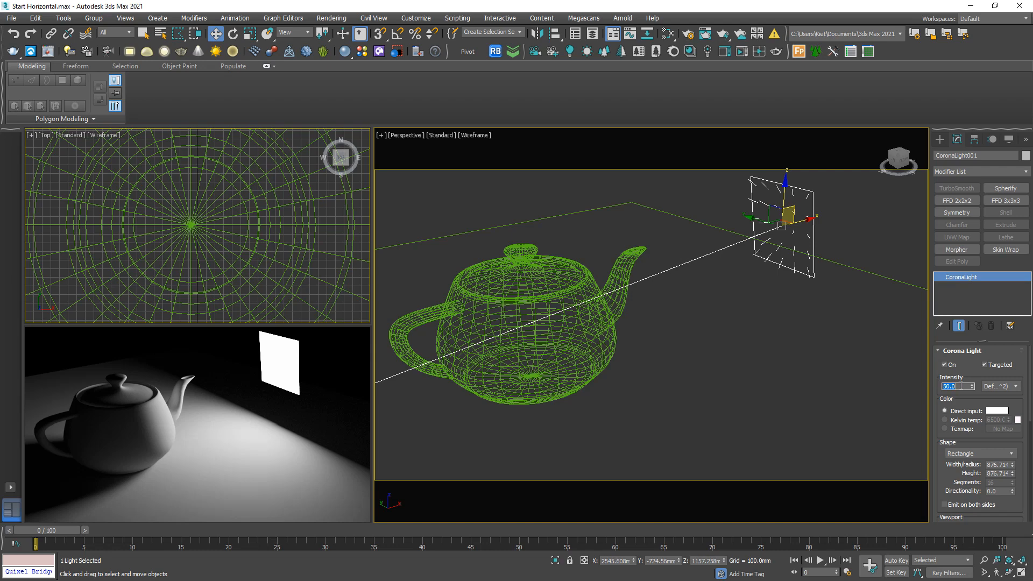
type("1000.0")
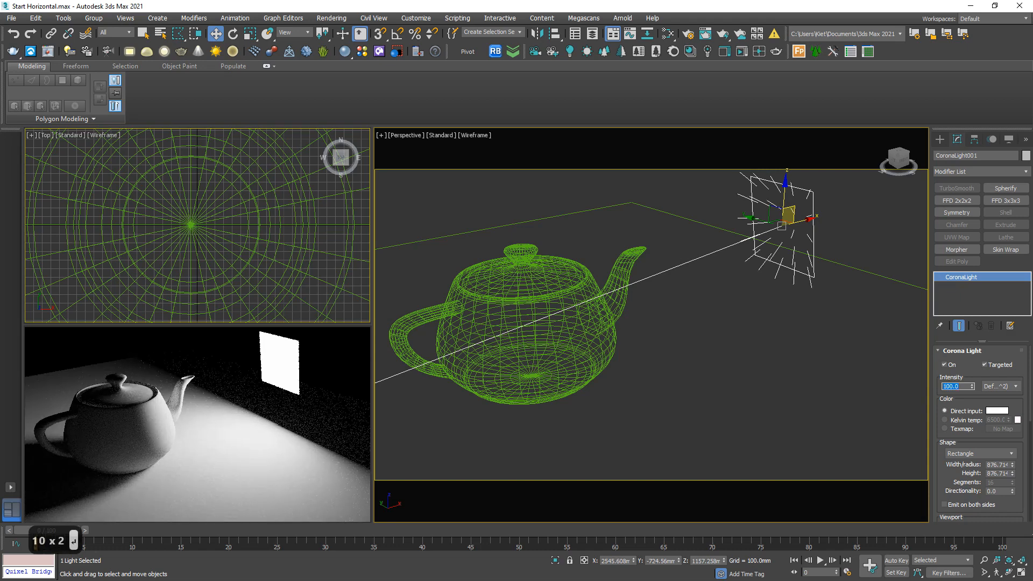
left_click(1013, 386)
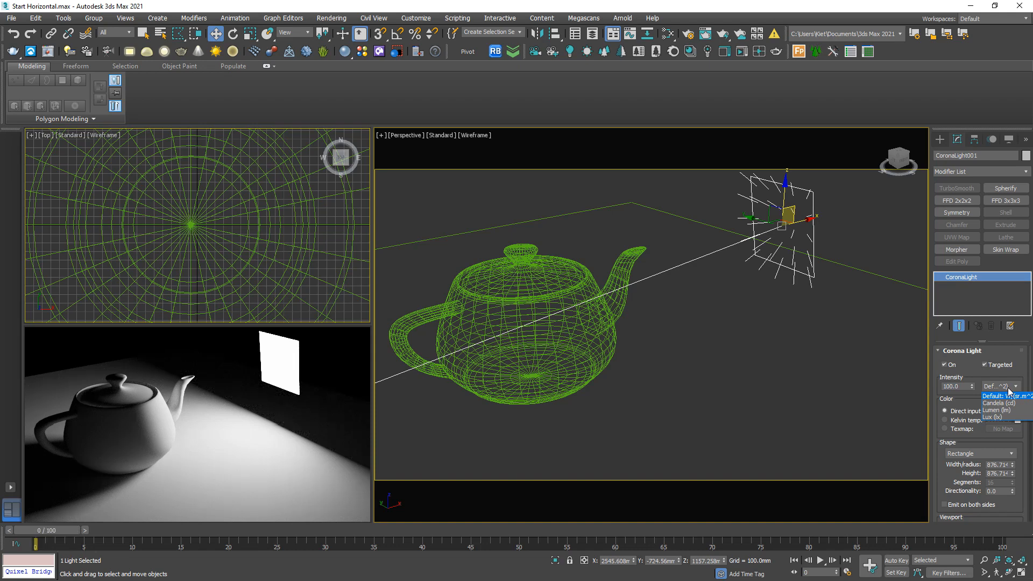
left_click(992, 396)
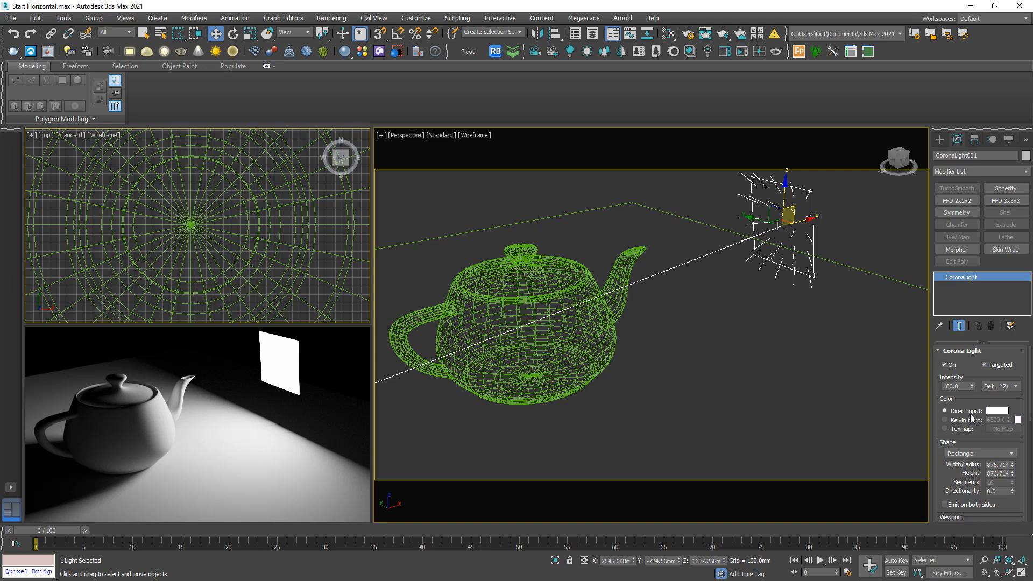
Switch the light colour from direct input to a warm Kelvin temperature.
scroll("down", 3)
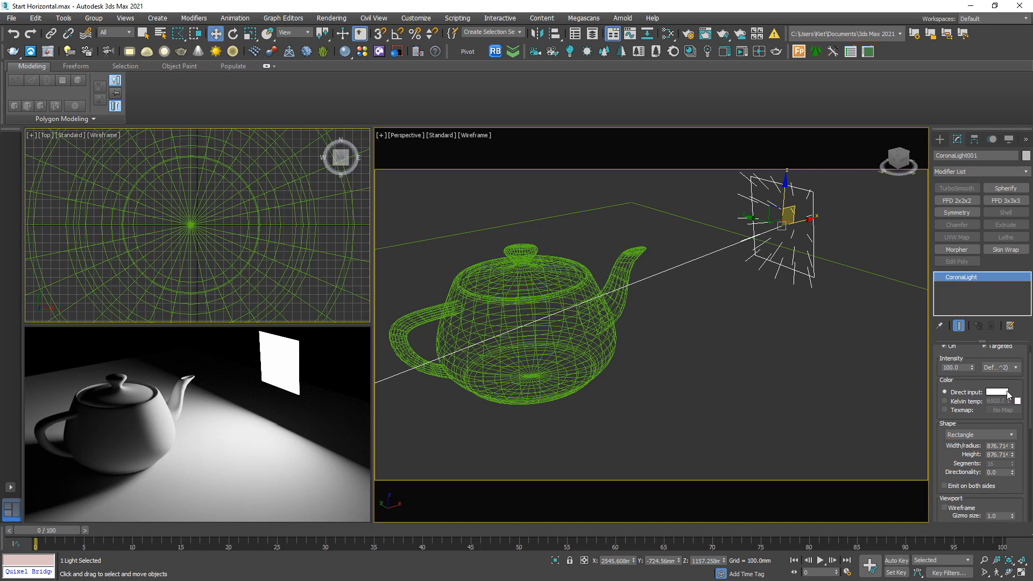
left_click(998, 392)
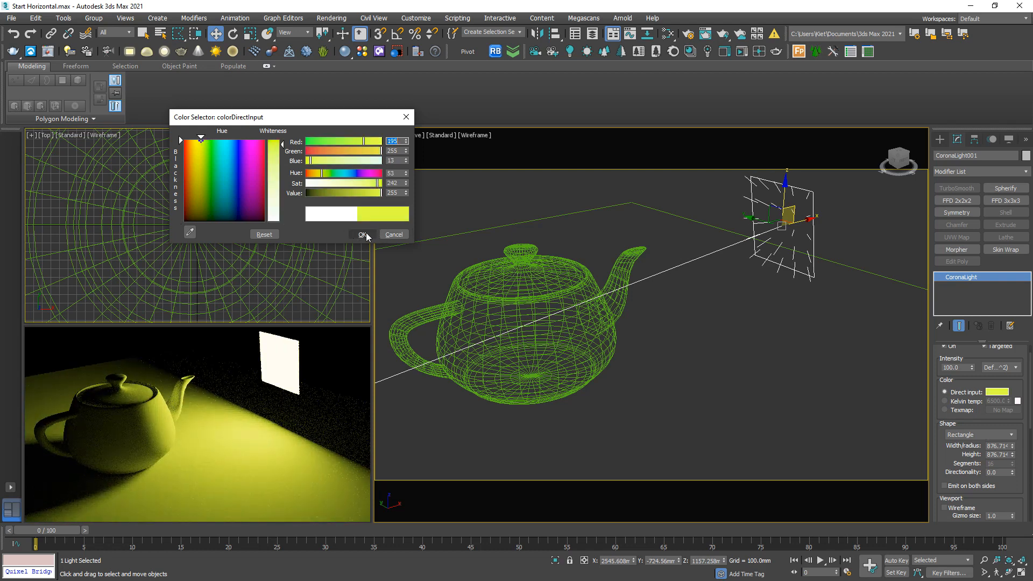
left_click(947, 401)
type("4")
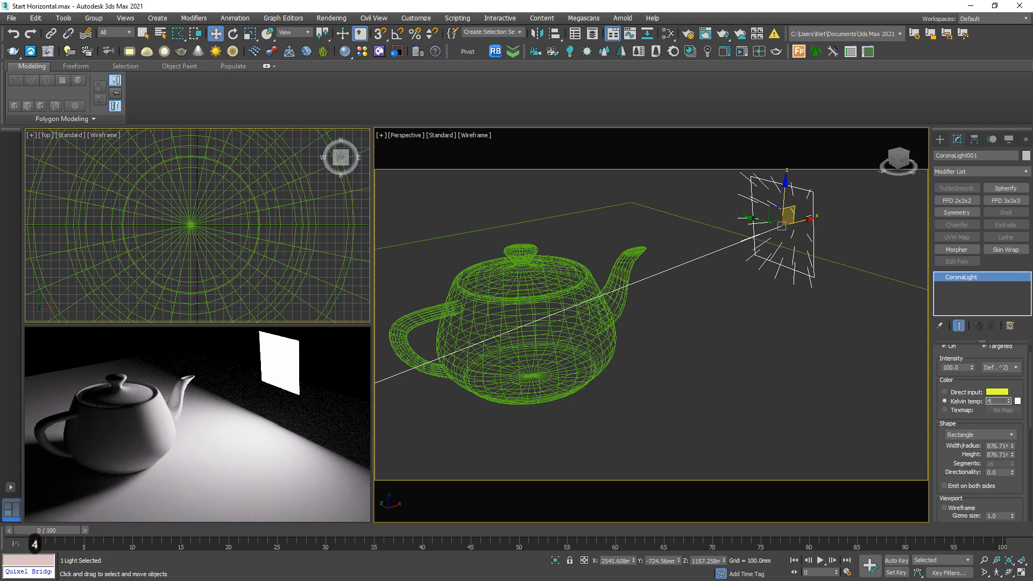
left_click(998, 401)
type("3000")
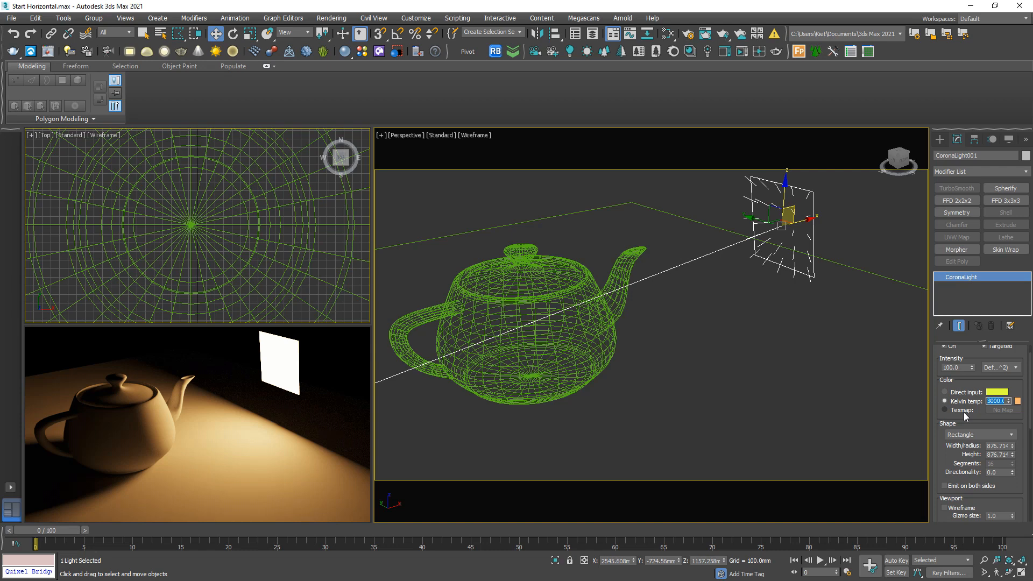
mouse_move(1019, 479)
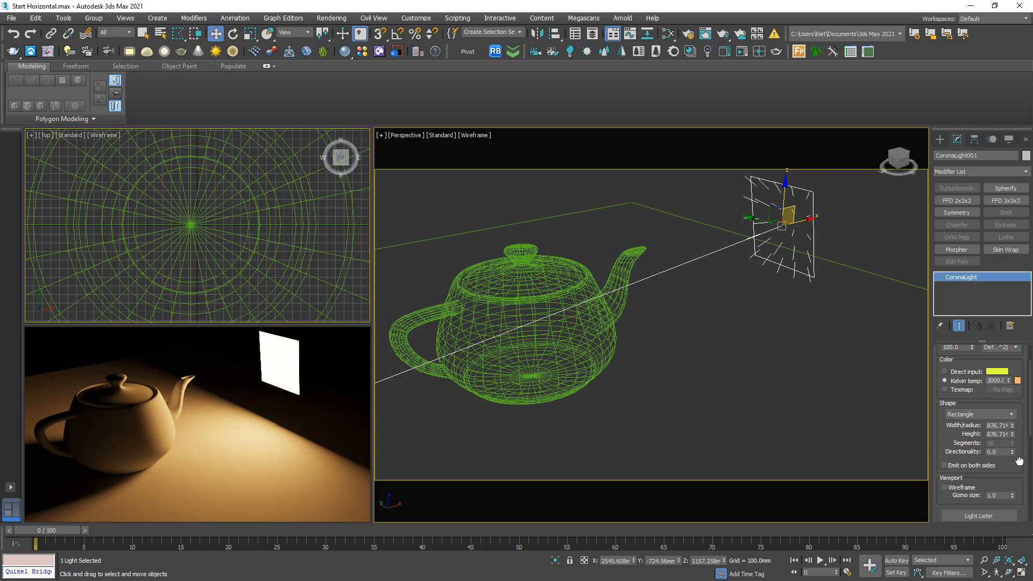
Raise the Corona light's Directionality to about 0.53.
left_click(993, 452)
type("0.53")
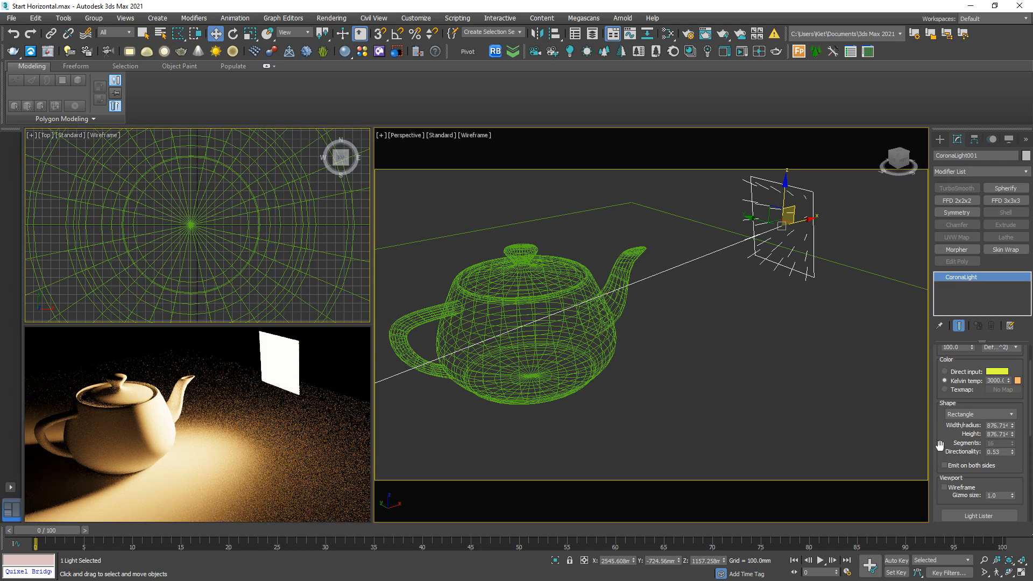
mouse_move(276, 415)
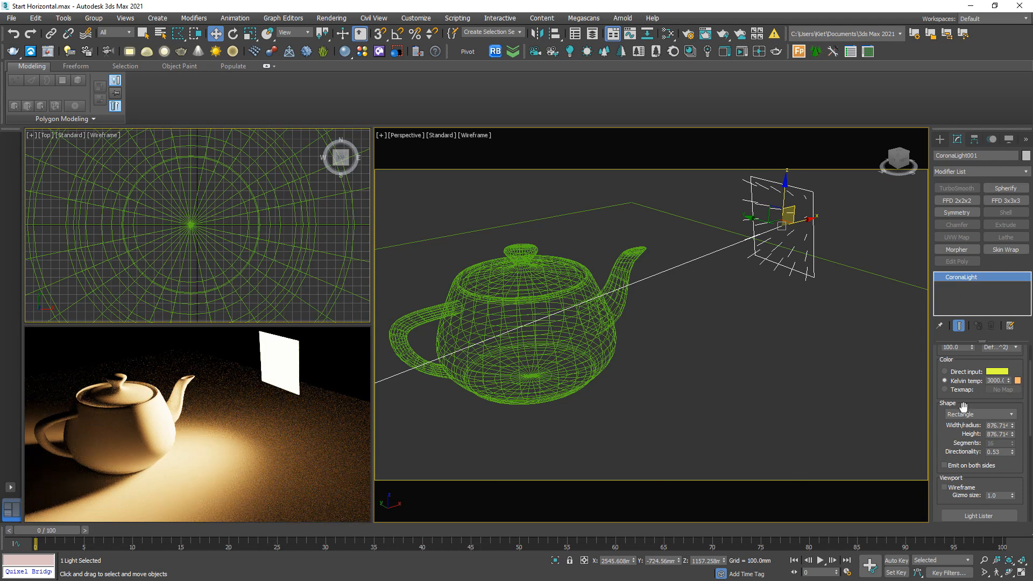
mouse_move(1014, 455)
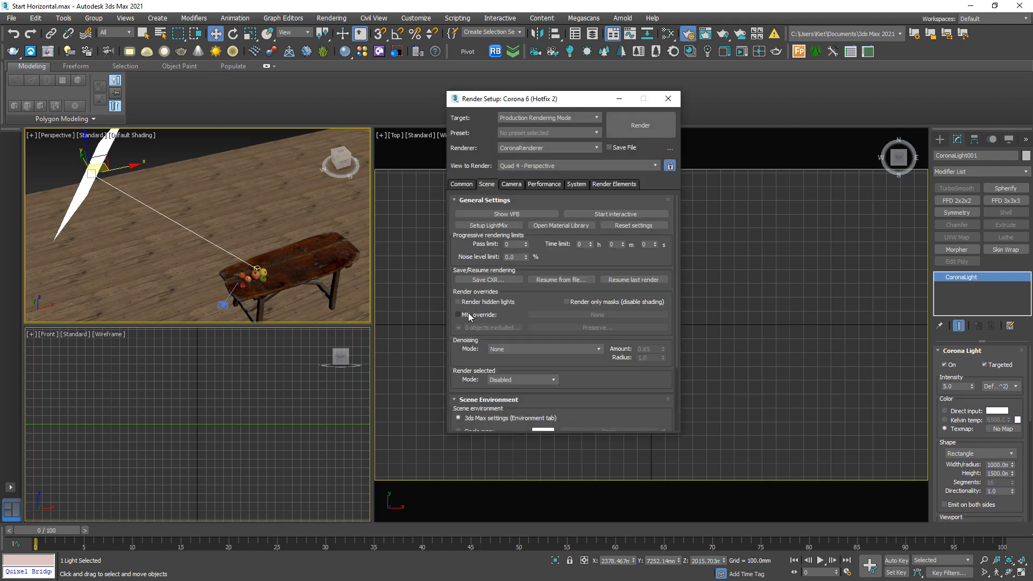
Enable a CoronaMtl material override, set highlight compression 999 and contrast 5, and render.
left_click(459, 315)
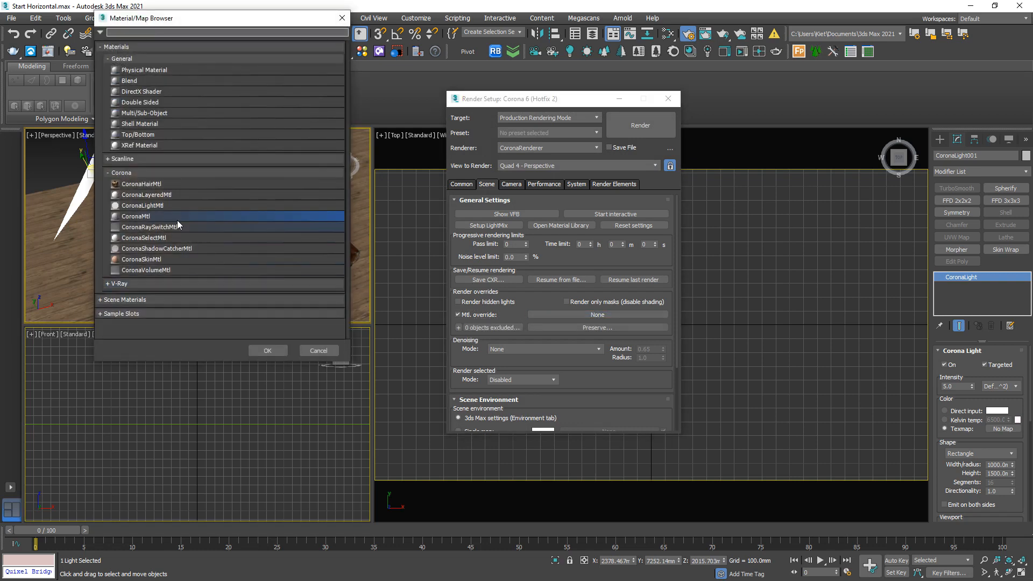
left_click(511, 184)
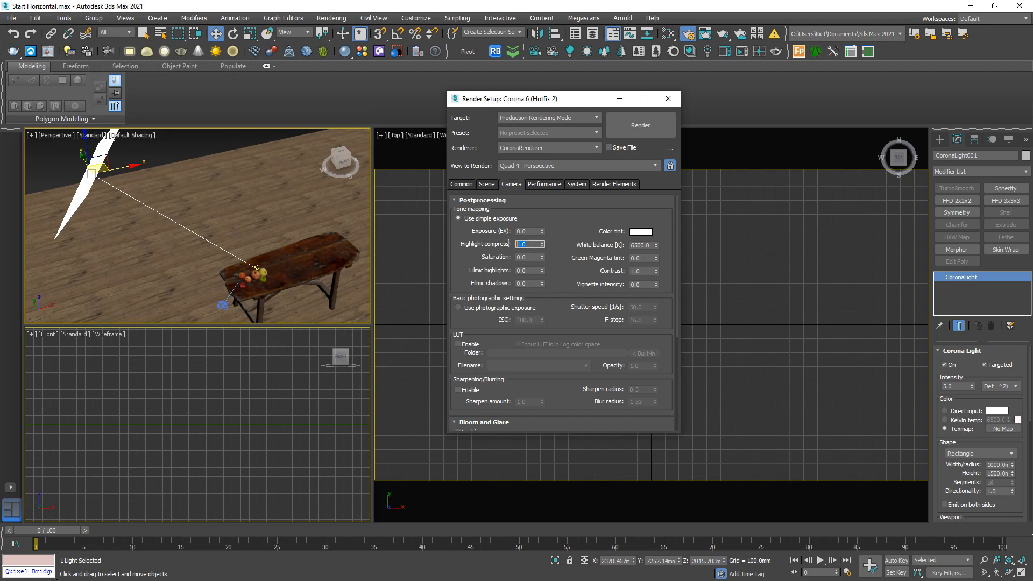
type("999")
left_click(643, 270)
type("5")
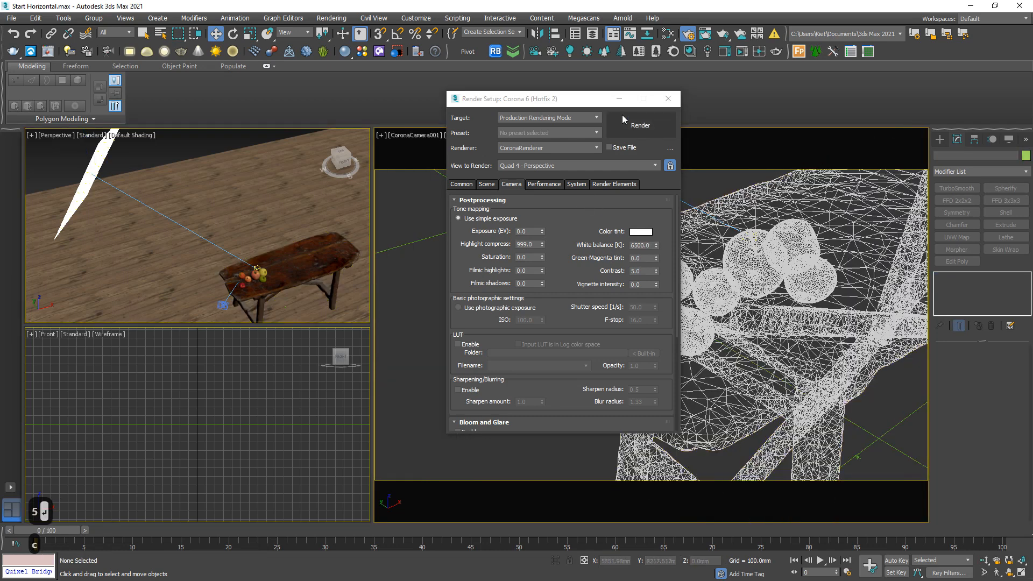
left_click(668, 98)
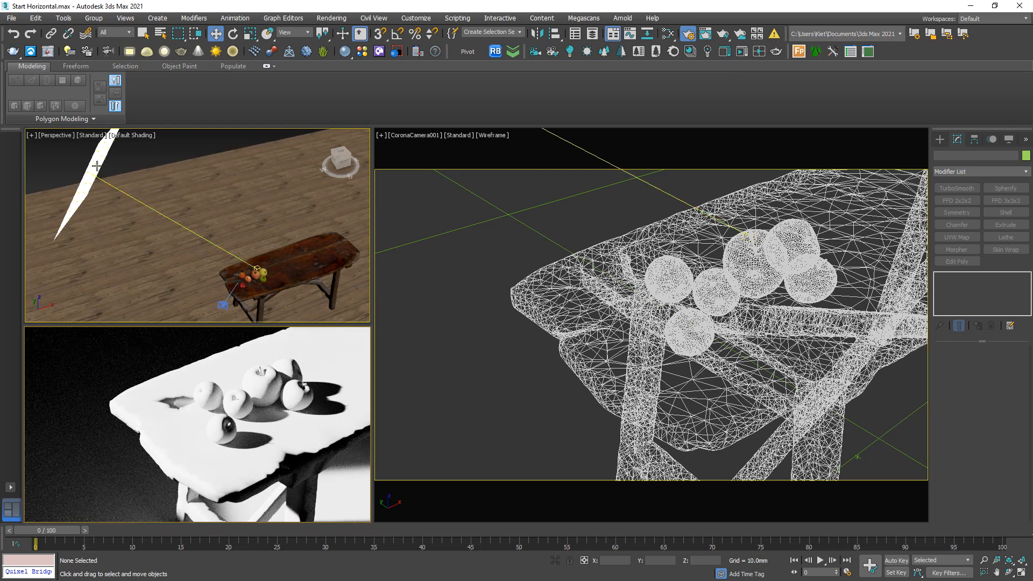
Select the rectangle light and start assigning the window.jpg image to its colour.
left_click(94, 161)
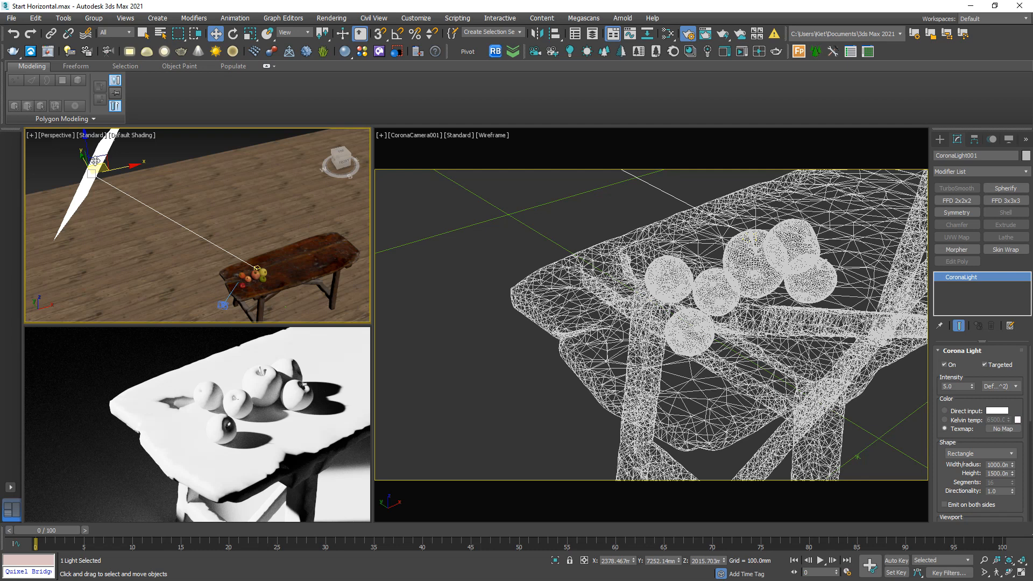
left_click(290, 259)
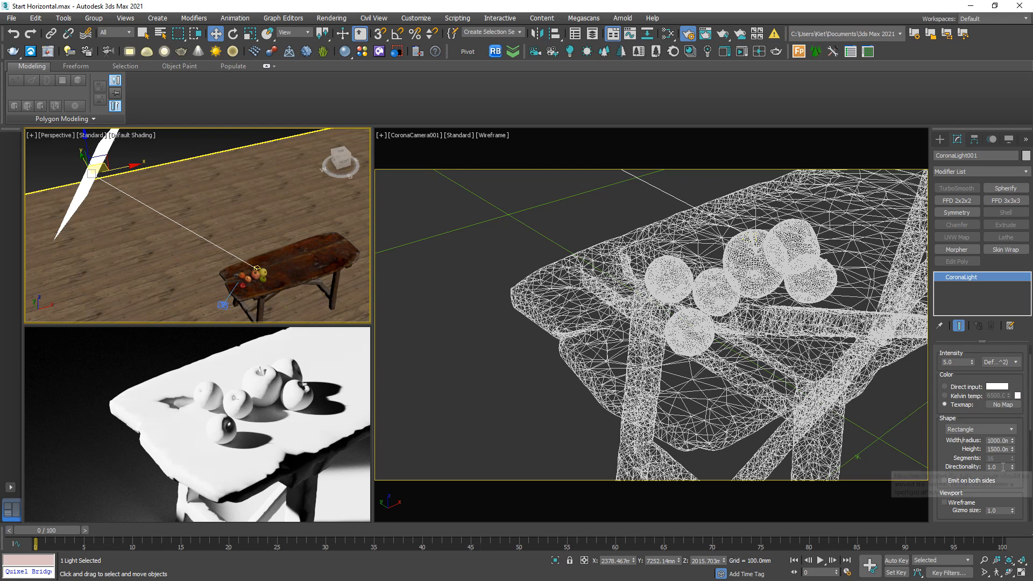
left_click(992, 467)
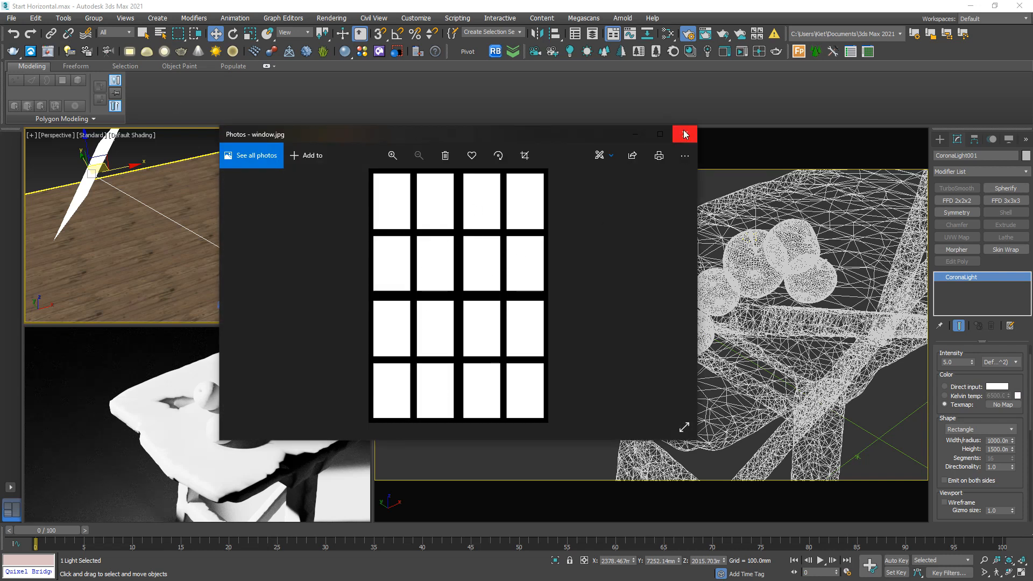
Close the window.jpg preview and load it as the light's colour texmap.
left_click(684, 135)
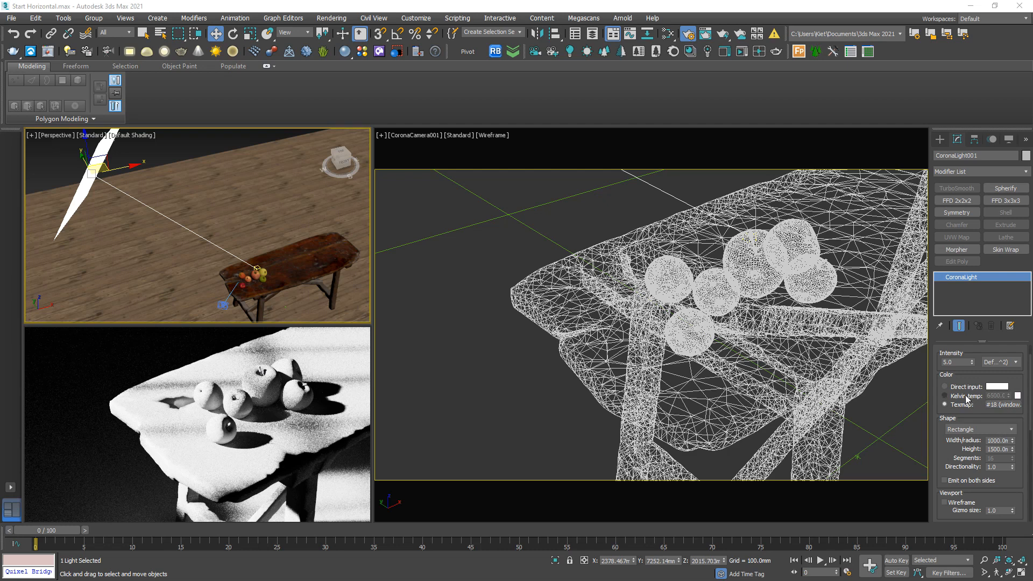
left_click(945, 396)
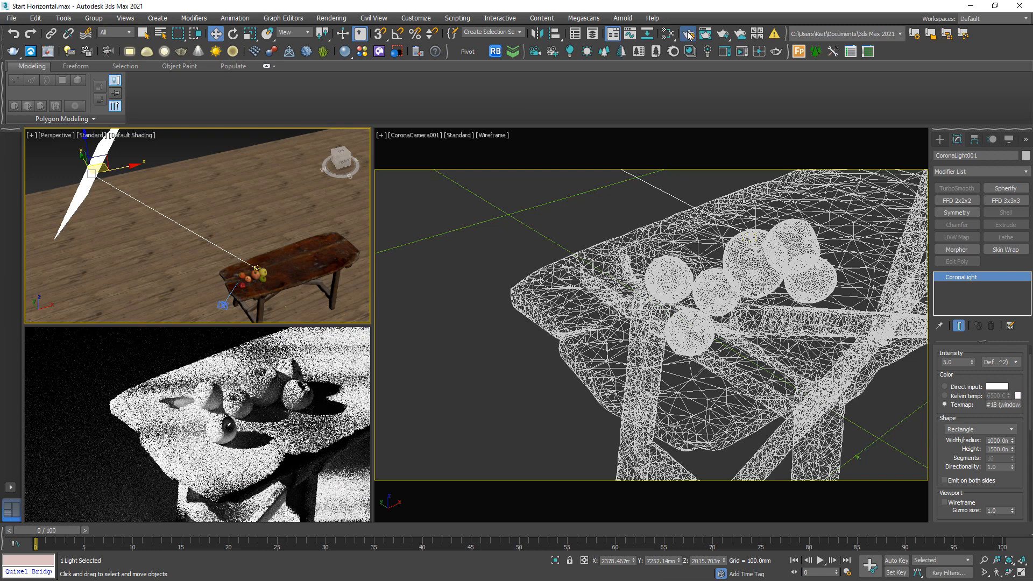
Set White balance to 15000 K on Render Setup's Camera tab.
left_click(688, 33)
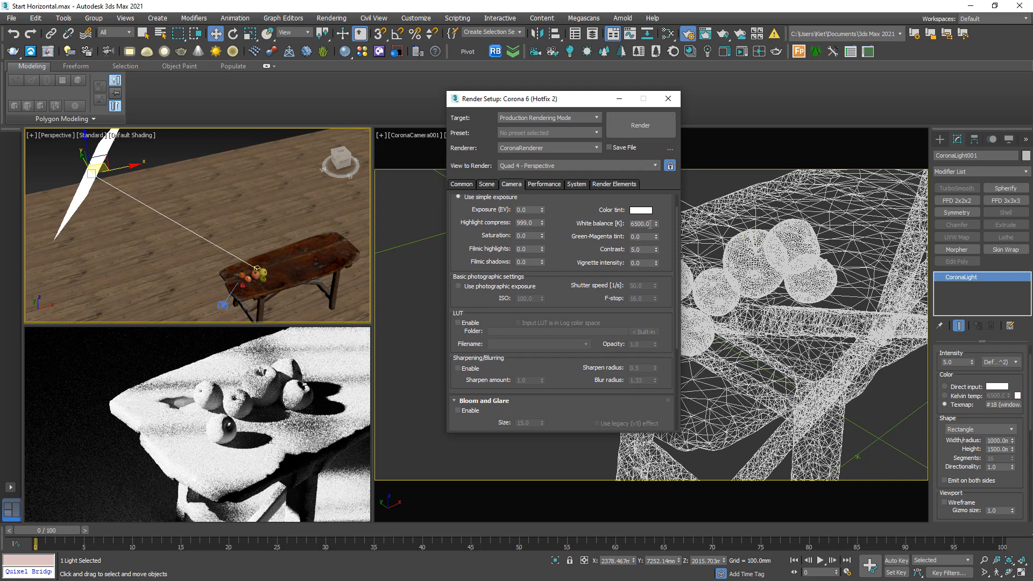
triple_click(640, 224)
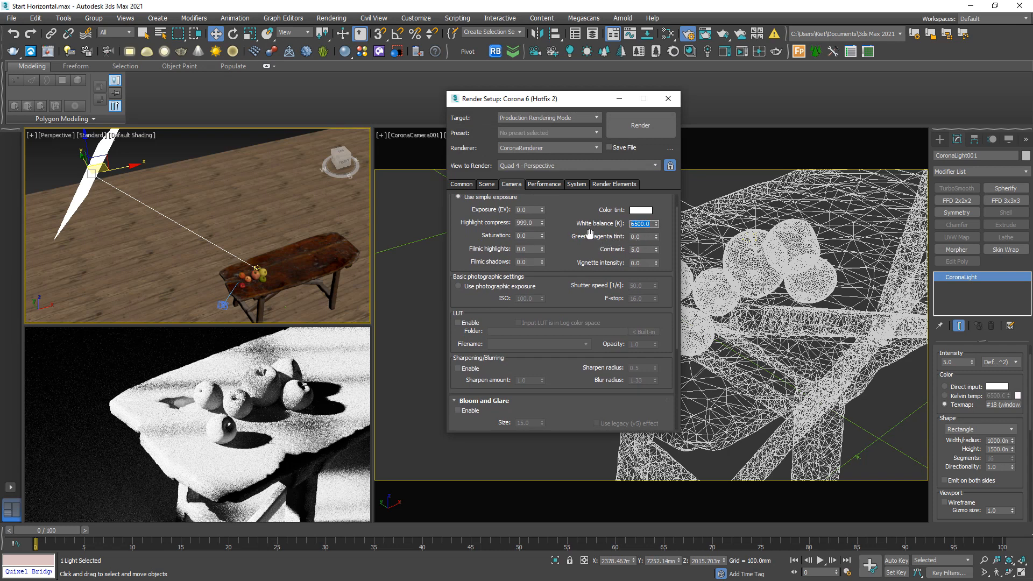
type("5500.0")
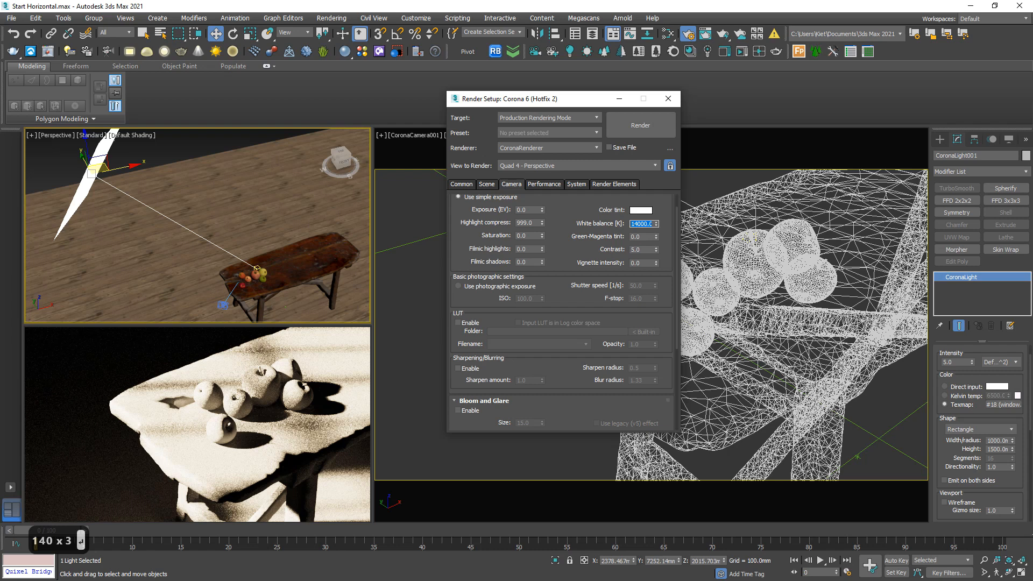
left_click(655, 221)
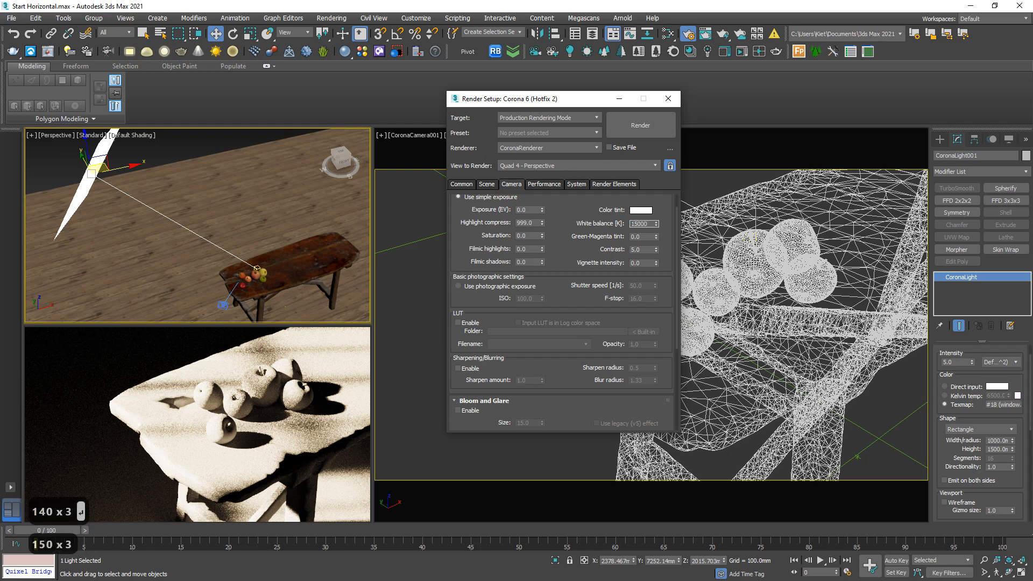
left_click(643, 223)
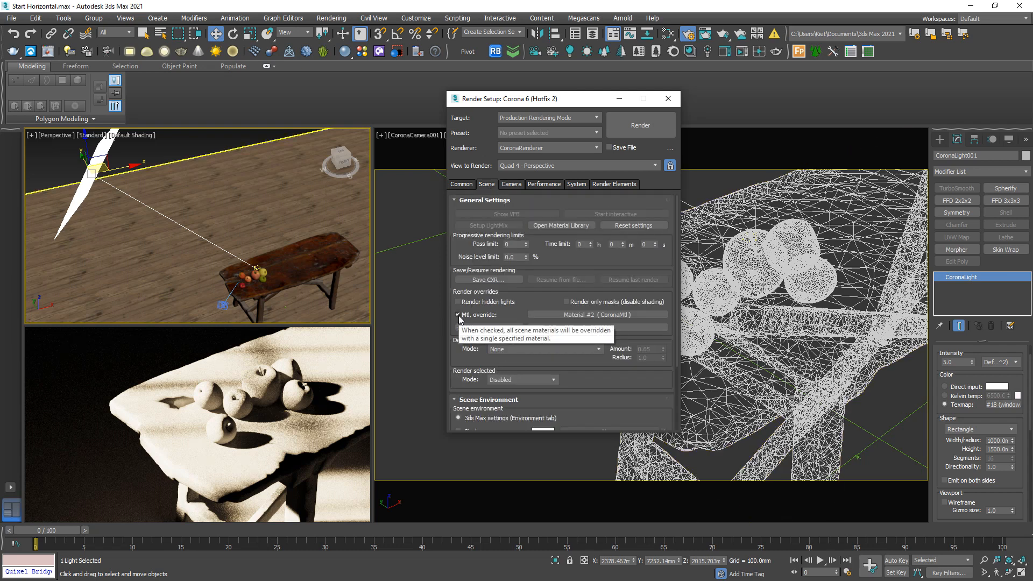
Turn off Mtl. override, then enable LUT with Adanmq_Polaroid_600 and select its opacity value.
left_click(459, 314)
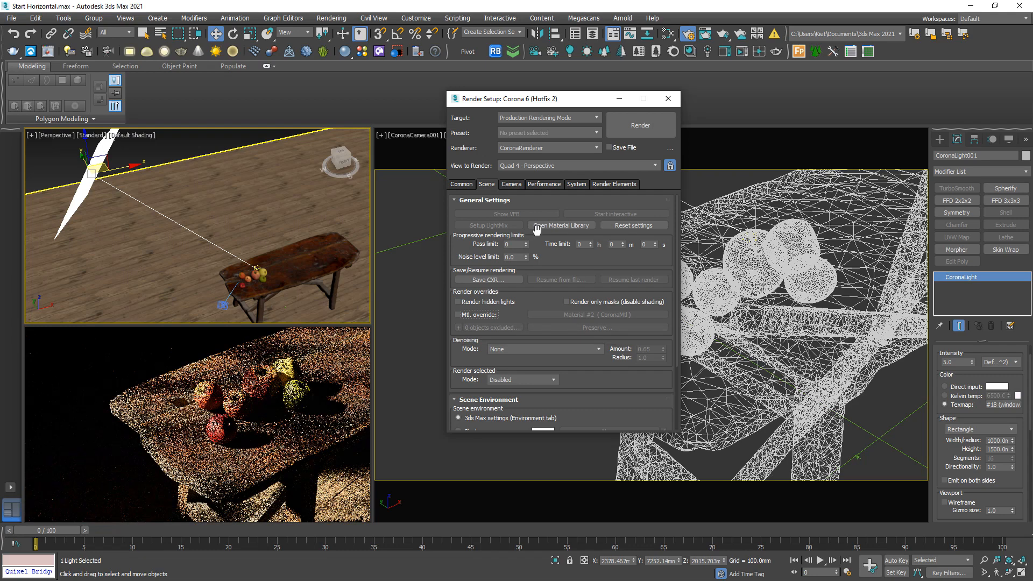
left_click(511, 184)
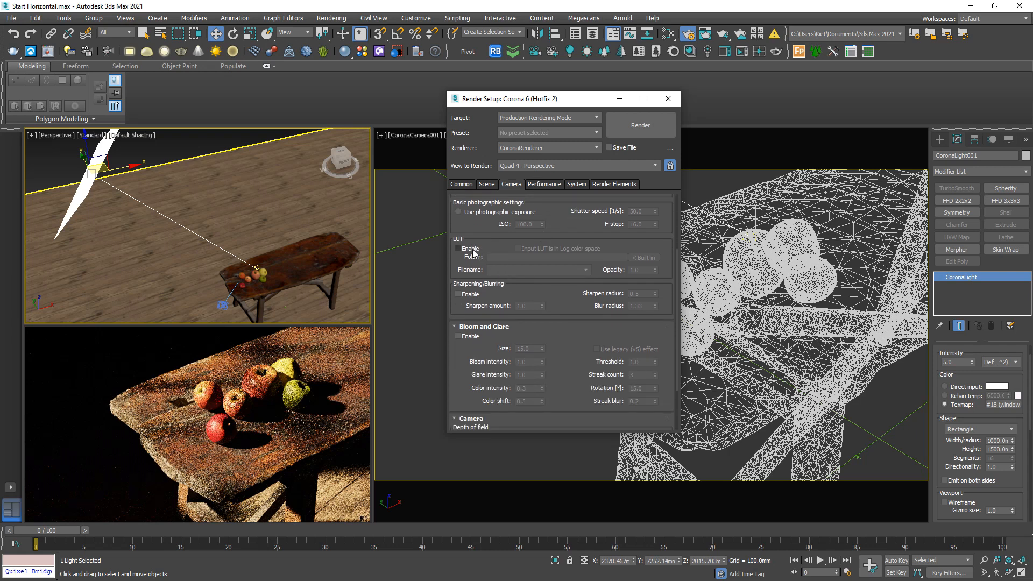
left_click(459, 249)
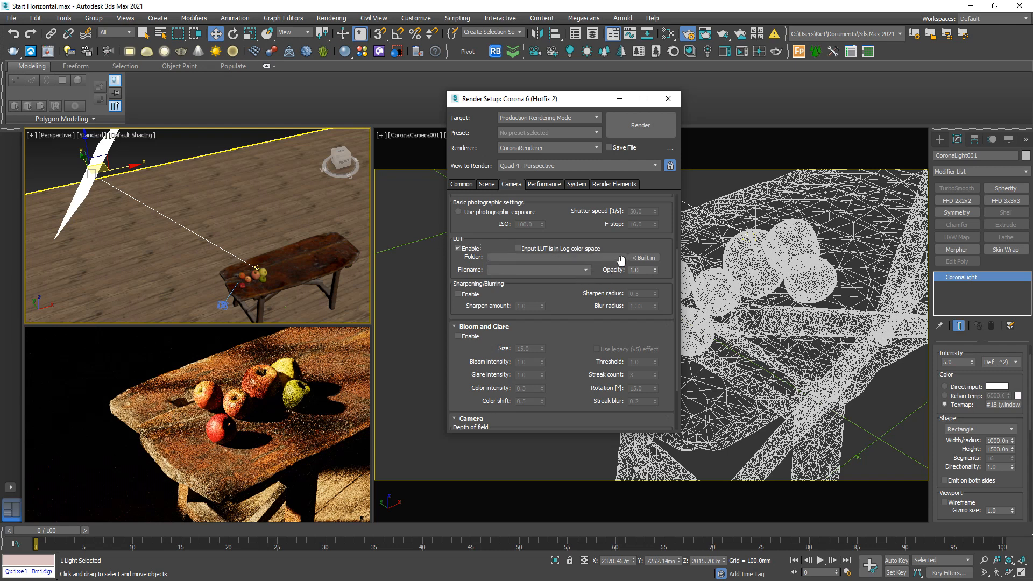
left_click(582, 270)
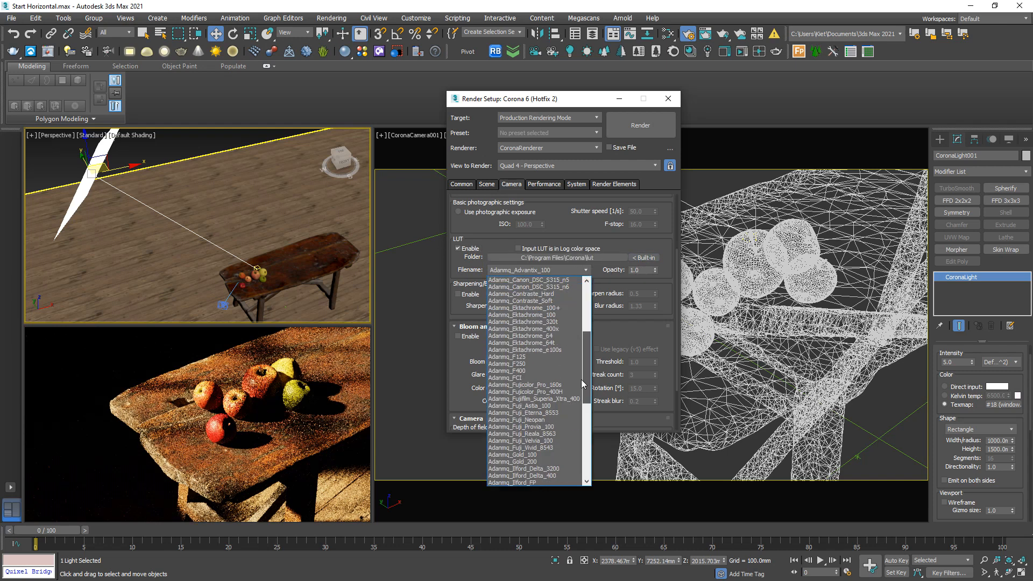
scroll("down", 3)
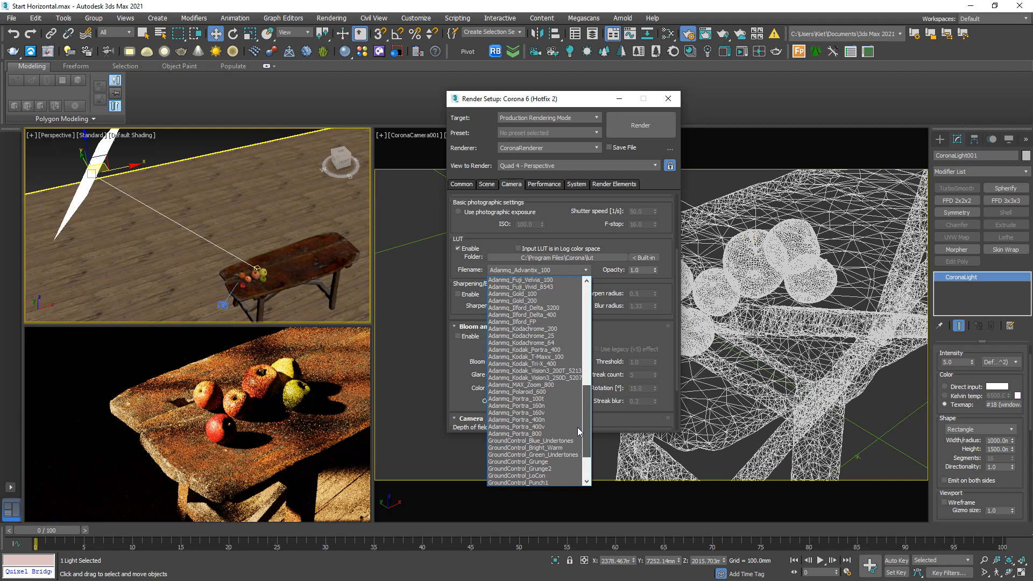
left_click(522, 391)
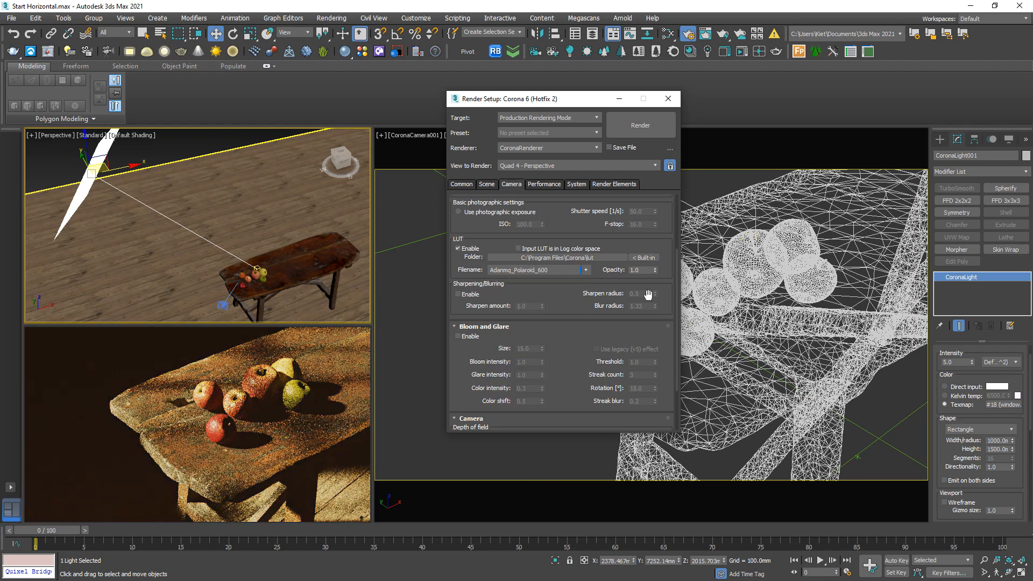
triple_click(636, 270)
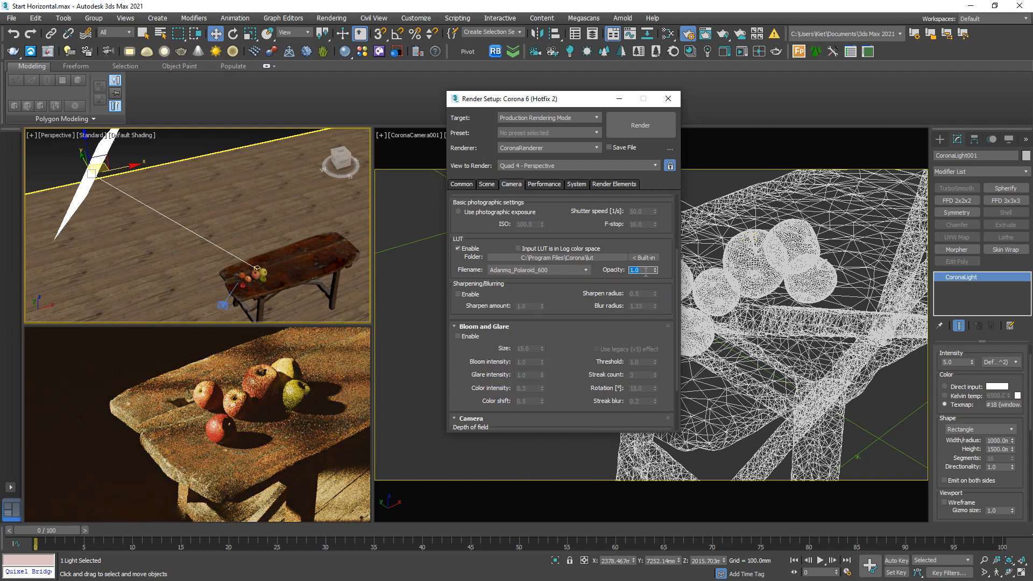